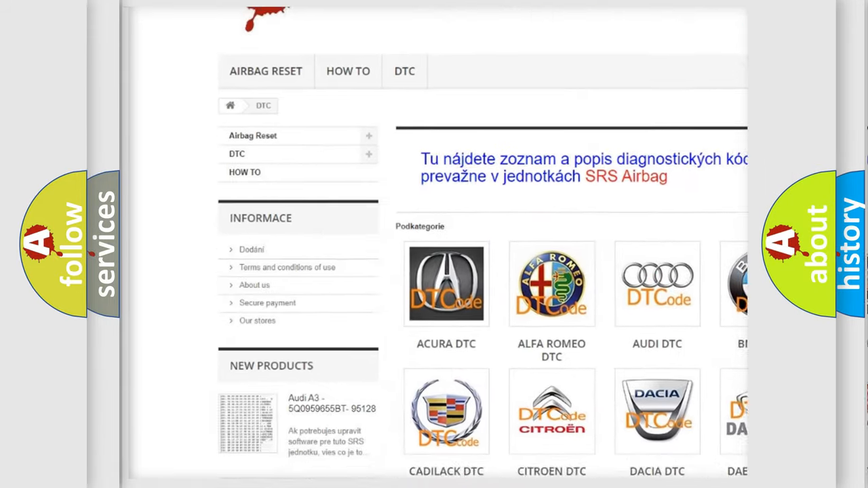
# Scroll down and back up through the B-series trouble code table slide.
pyautogui.scroll(-3)
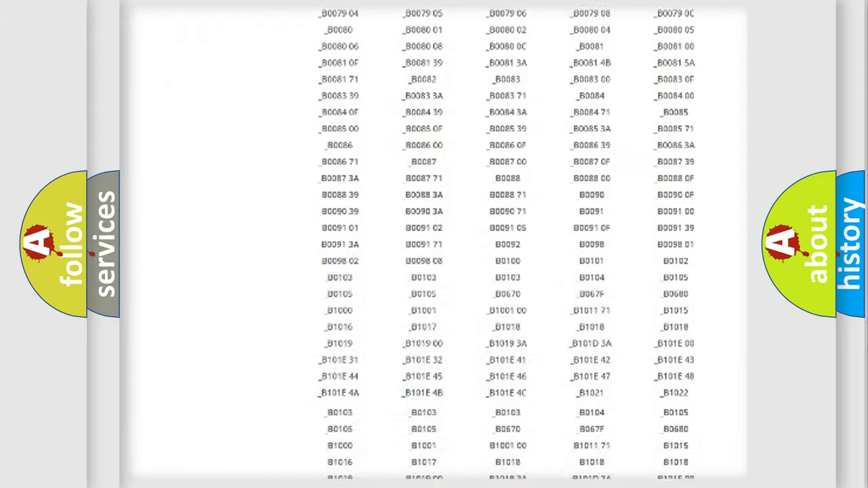
pyautogui.scroll(3)
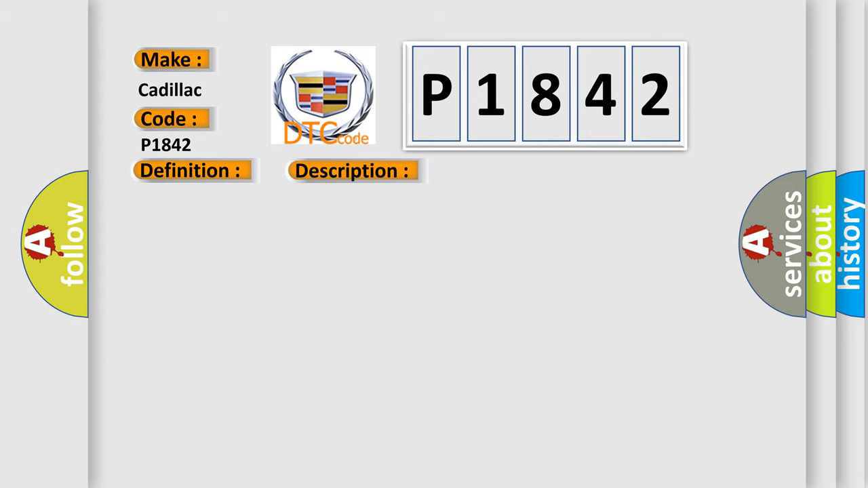
# Advance to the Cadillac P1842 slide showing the door ambient lamp driver circuit short cause.
pyautogui.click(497, 170)
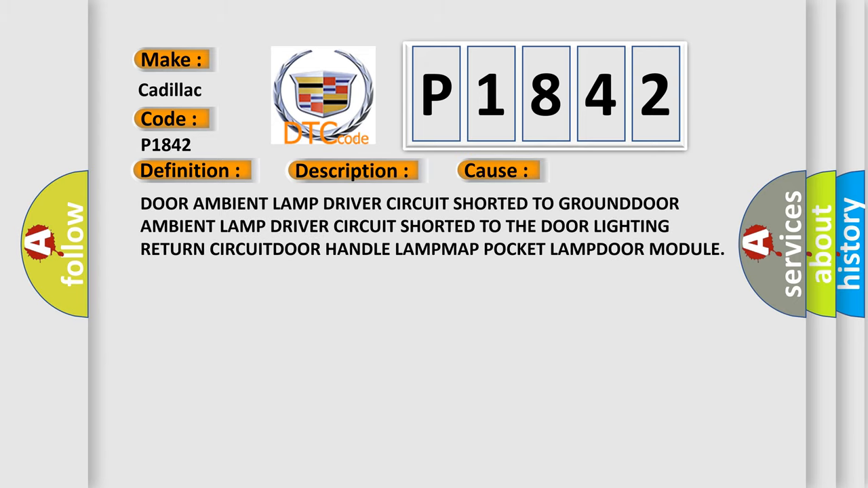